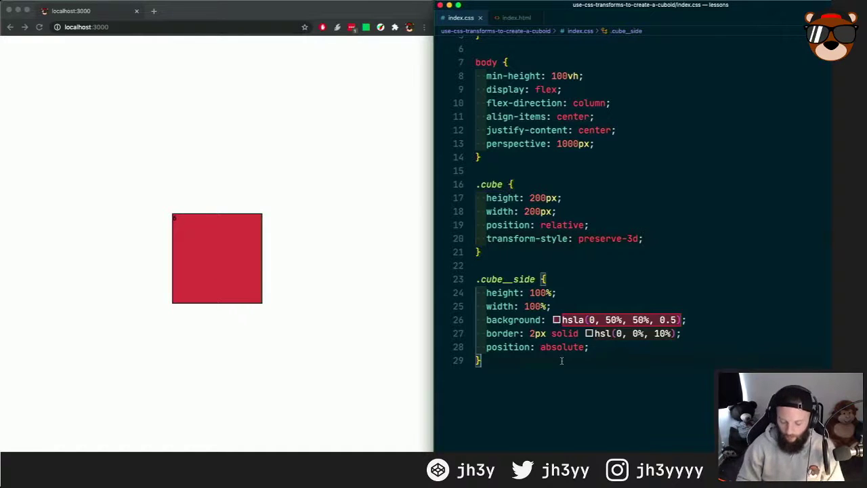
Step: Write a .cube__side:nth-of-type(1) rule with transform: translate3d(0, 0, 100px)
text(.c)
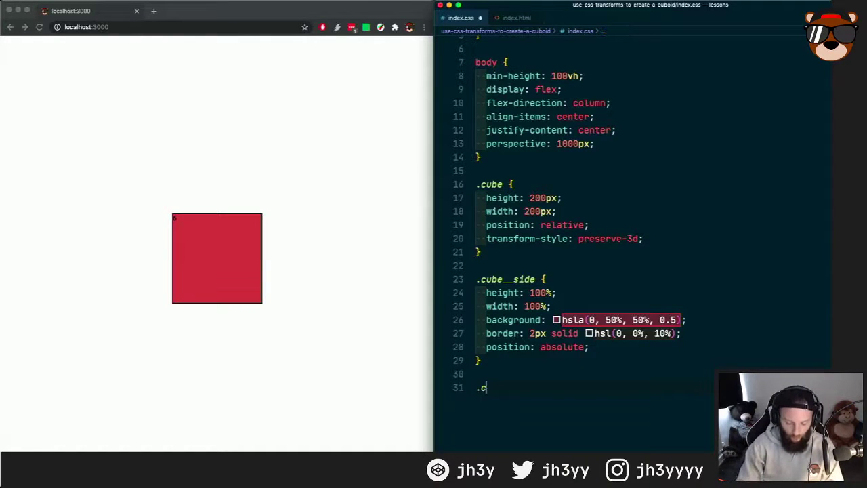
text(ube__side)
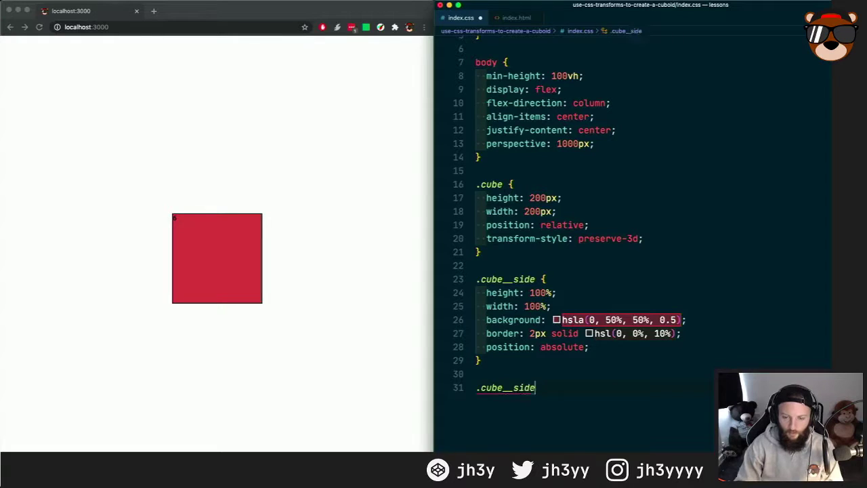
text(:nth-of-type(1)
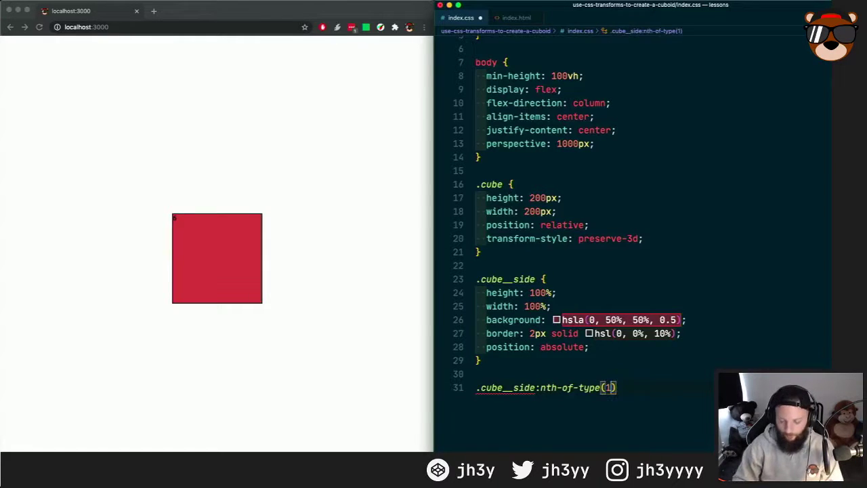
text({)
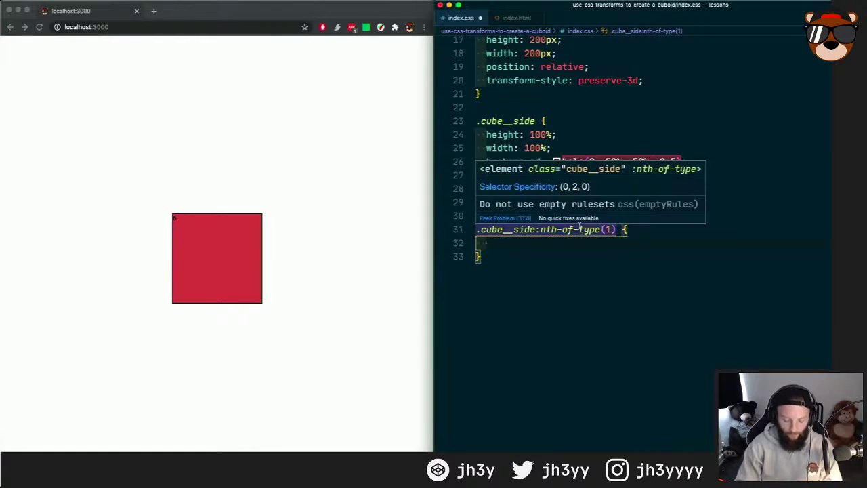
text(transf)
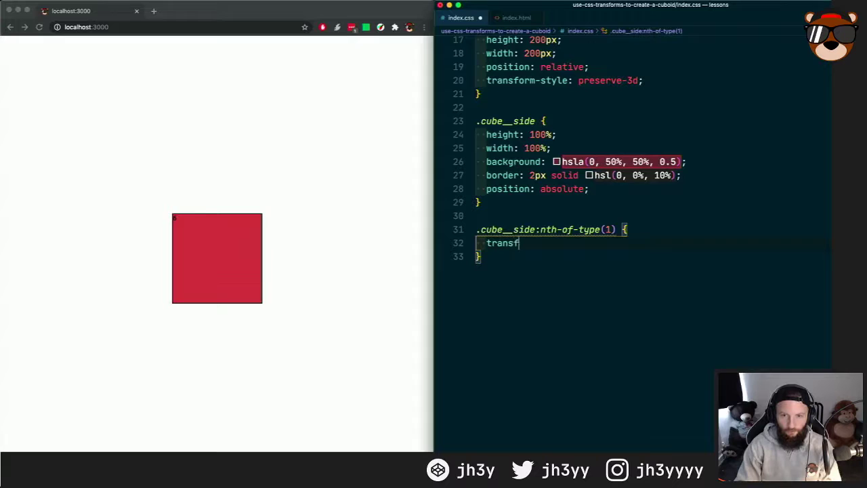
text(orm: translate3d()
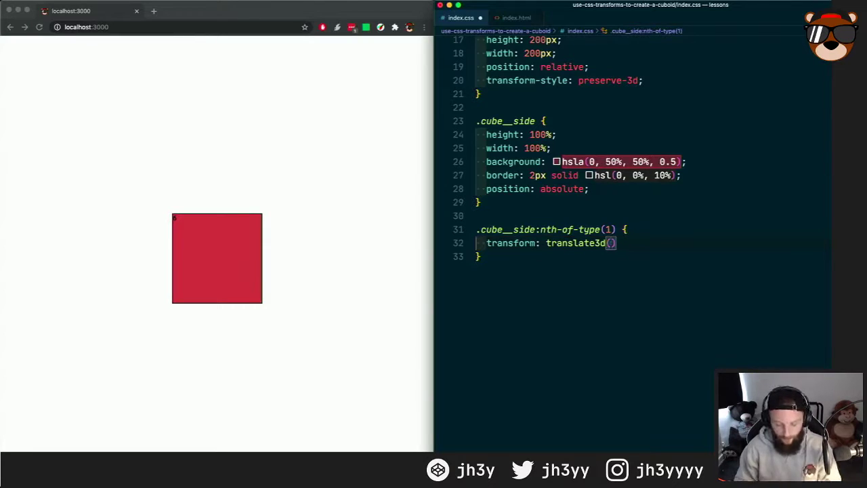
text(0, 0,)
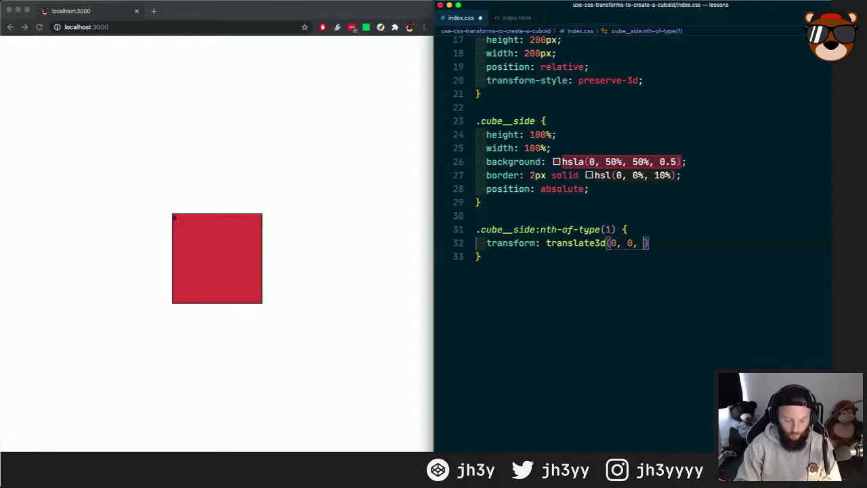
text(100px)
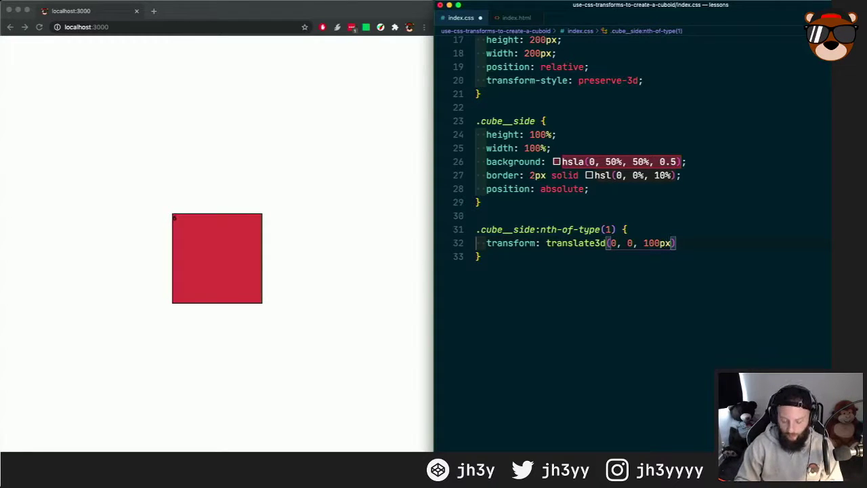
text(;)
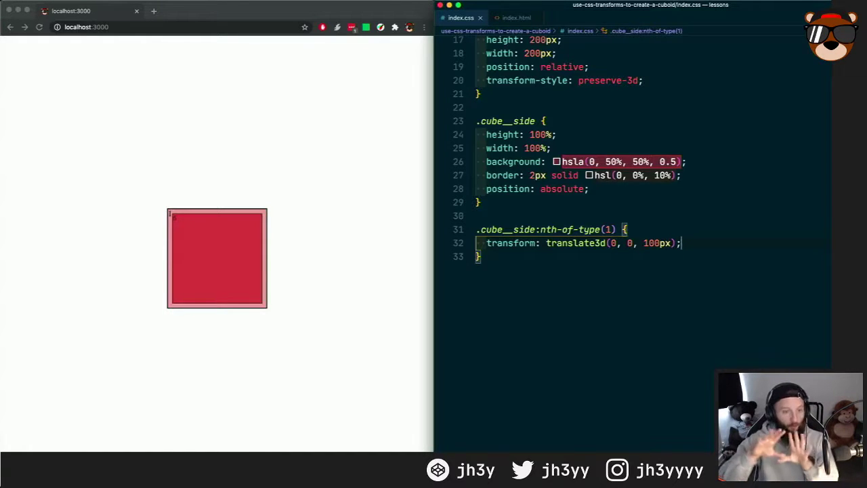
mouse_move(193, 239)
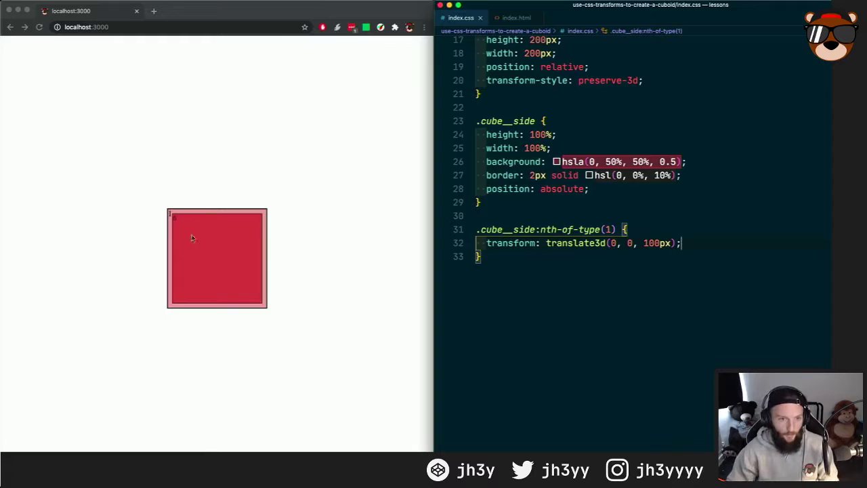
mouse_move(232, 215)
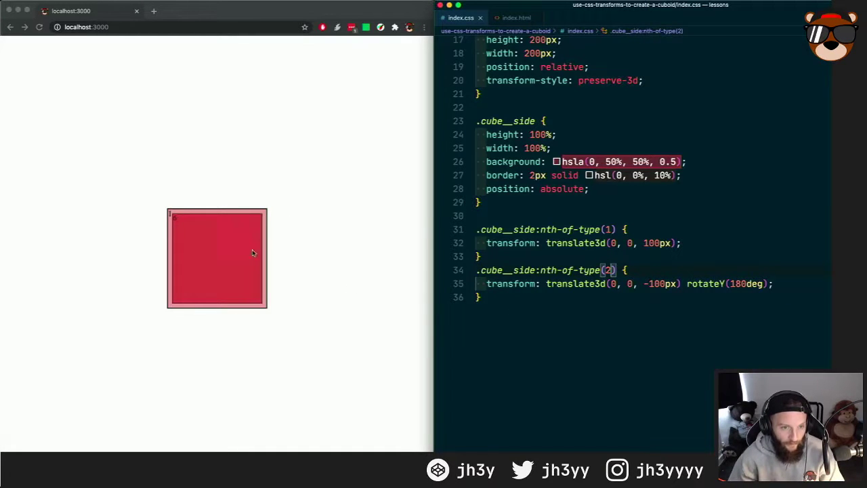
mouse_move(254, 224)
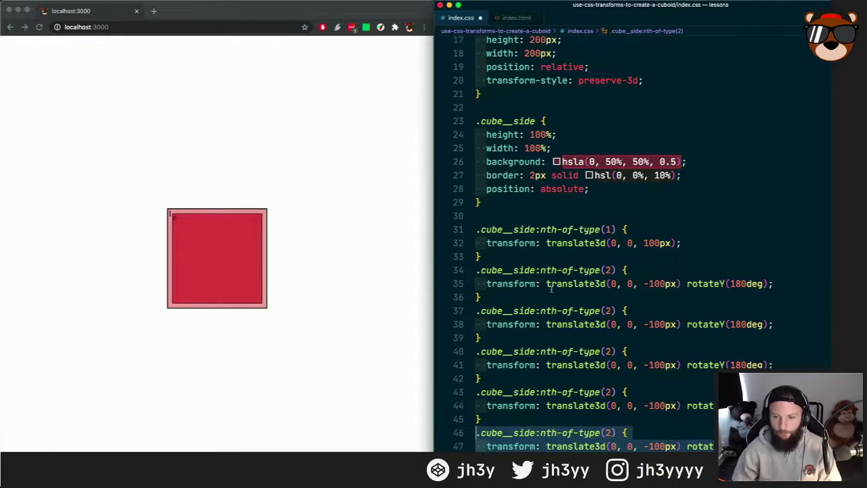
Step: Scroll down through the copied face rules 2–6 sharing translate3d(0,0,-100px) rotateY(180deg)
scroll(down, 3)
text(6)
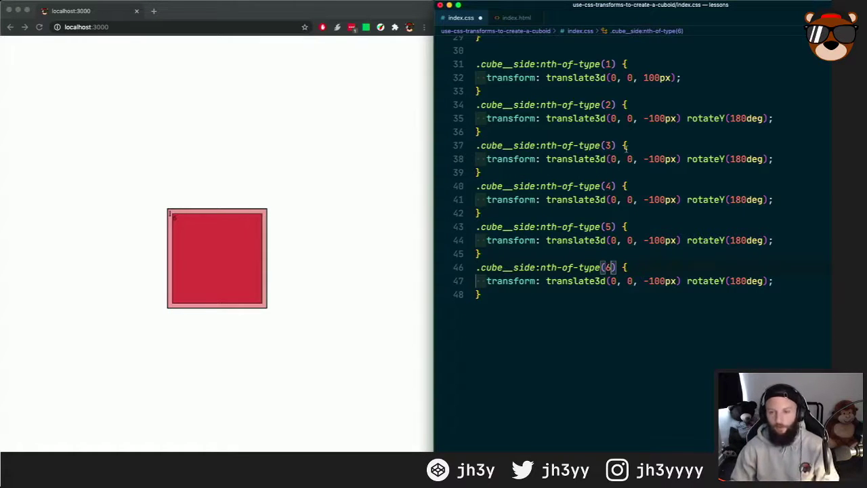
Step: Give faces 4 and 3 rotateY(90deg) transforms applied before translate3d(0, 0, -100px)
click(543, 199)
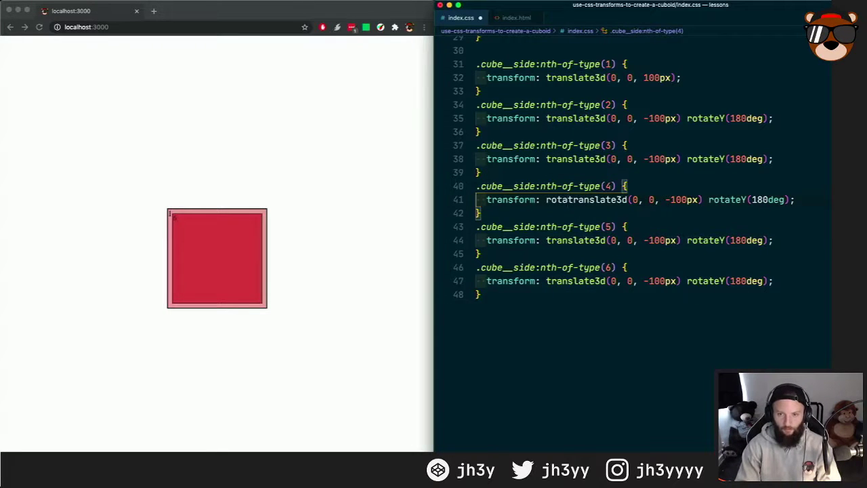
text(rotateY()
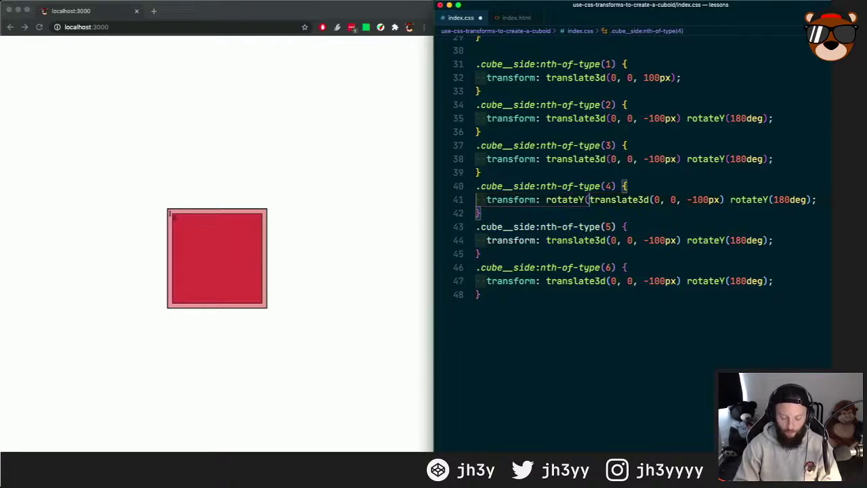
text(90deg)
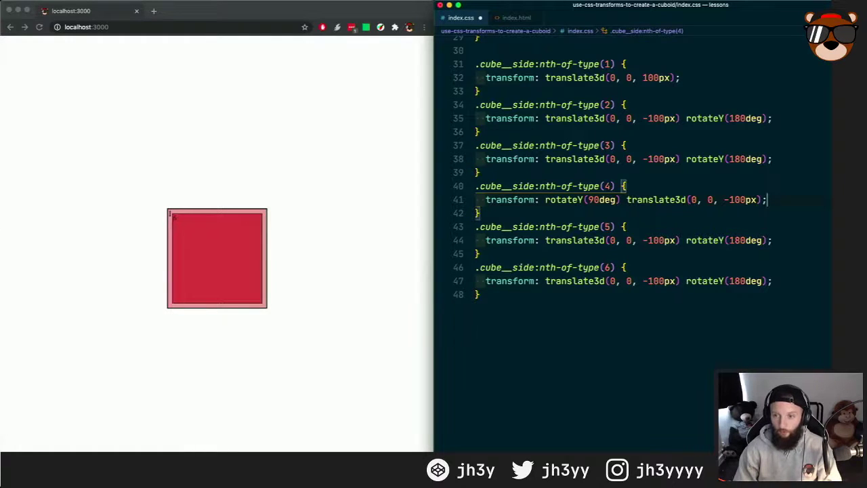
click(486, 159)
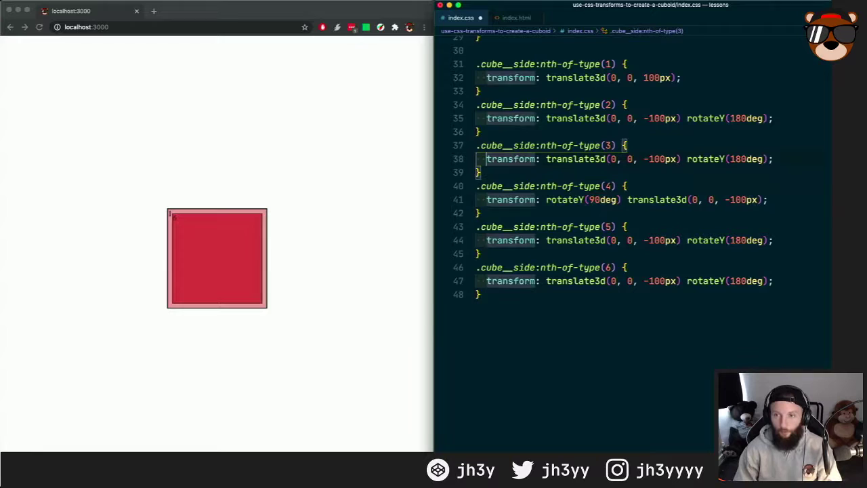
text(rotateY(90deg) translate3d(0, 0, -100px);)
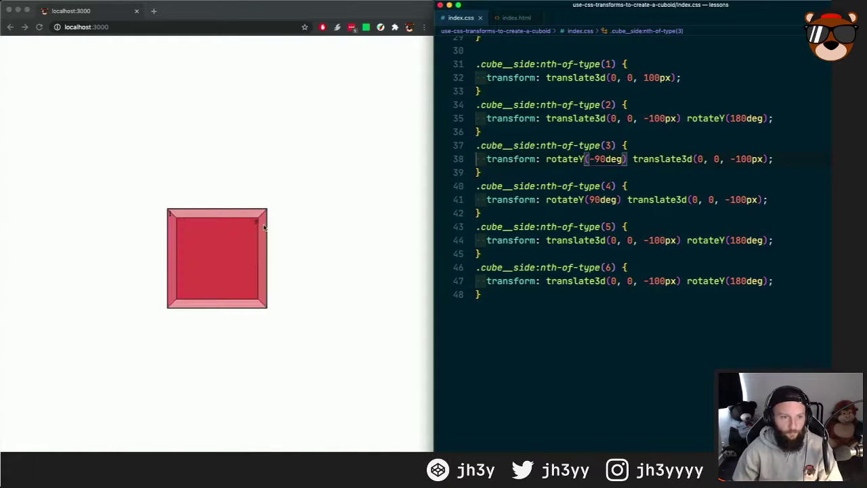
mouse_move(164, 278)
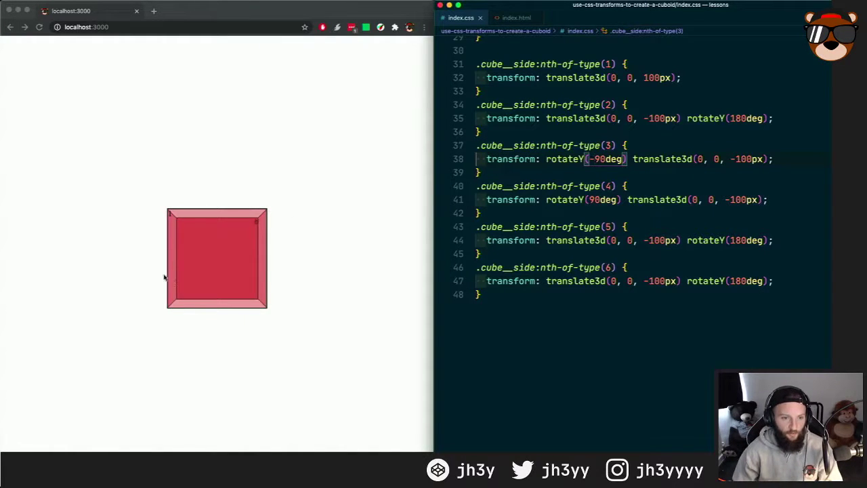
mouse_move(212, 283)
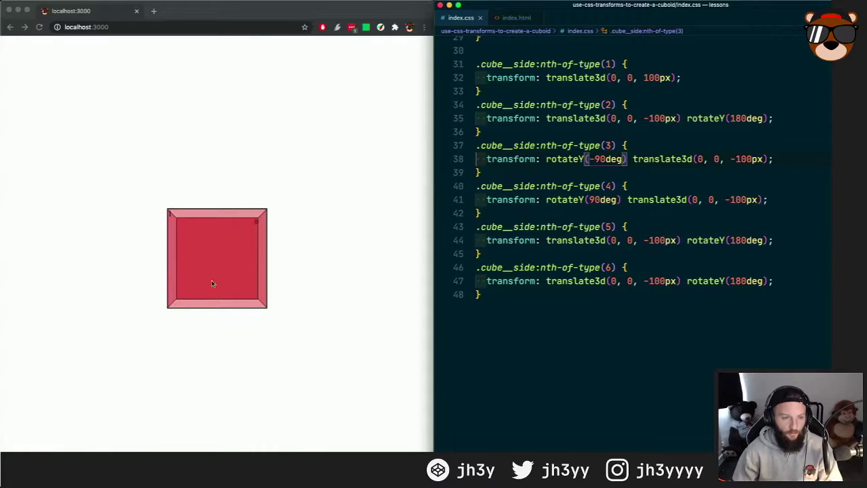
mouse_move(193, 251)
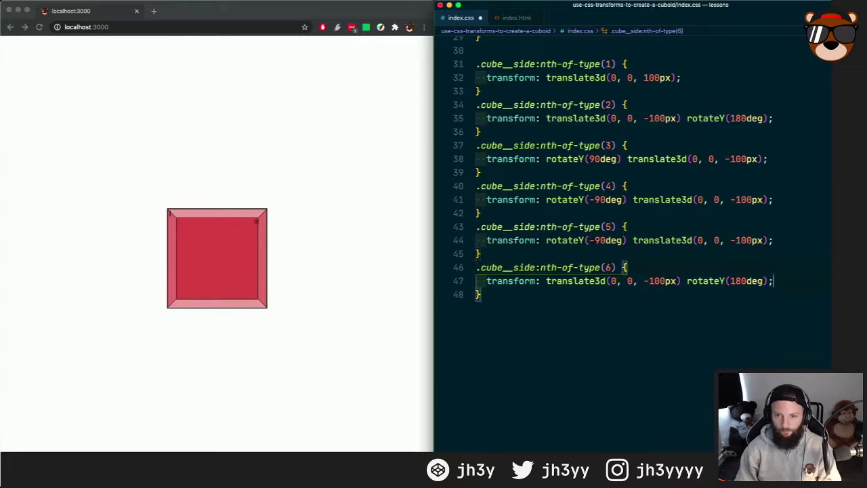
Step: Rewrite the sixth face's transform as a -90deg rotation followed by translate3d(0, 0, -100px)
double_click(643, 281)
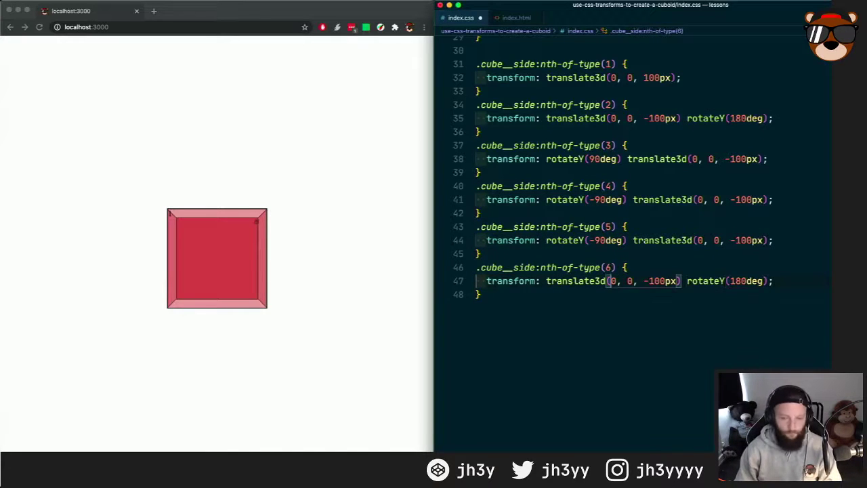
text(rotateY(-90deg) translate3d(0, 0, -100px))
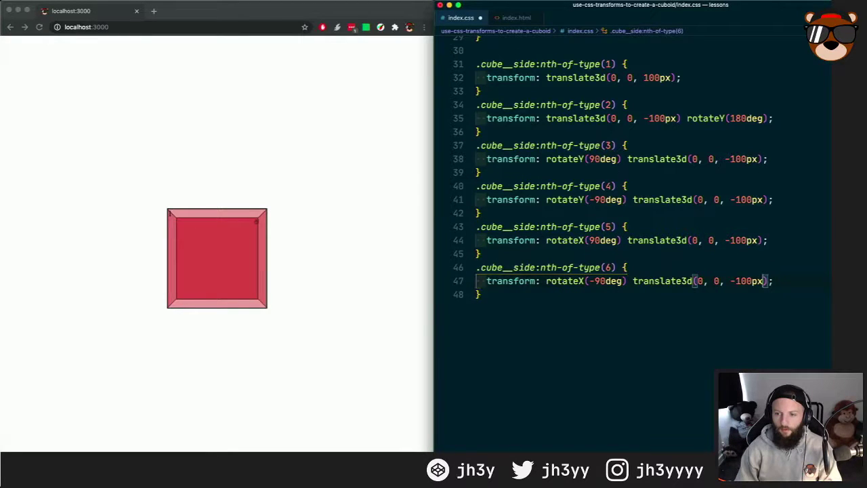
text(100px)
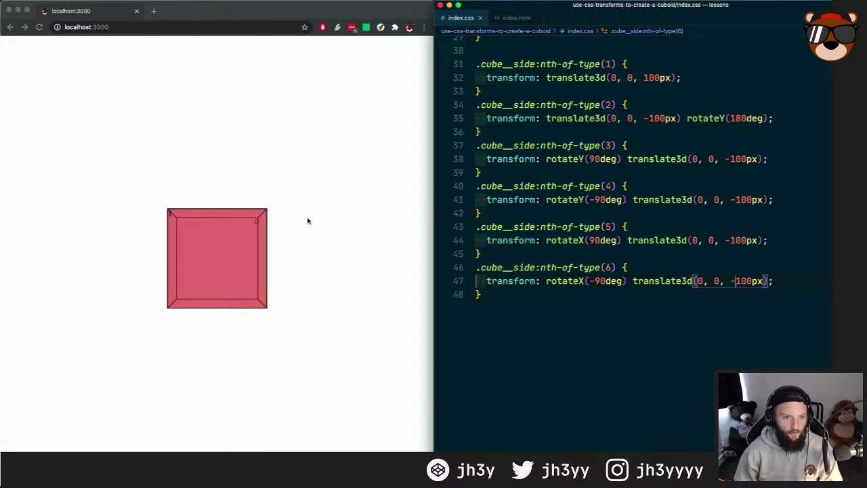
scroll(up, 3)
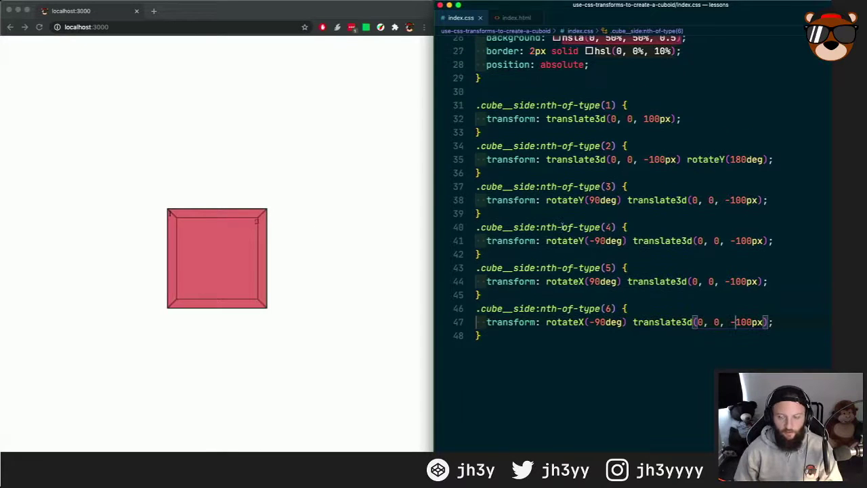
scroll(up, 3)
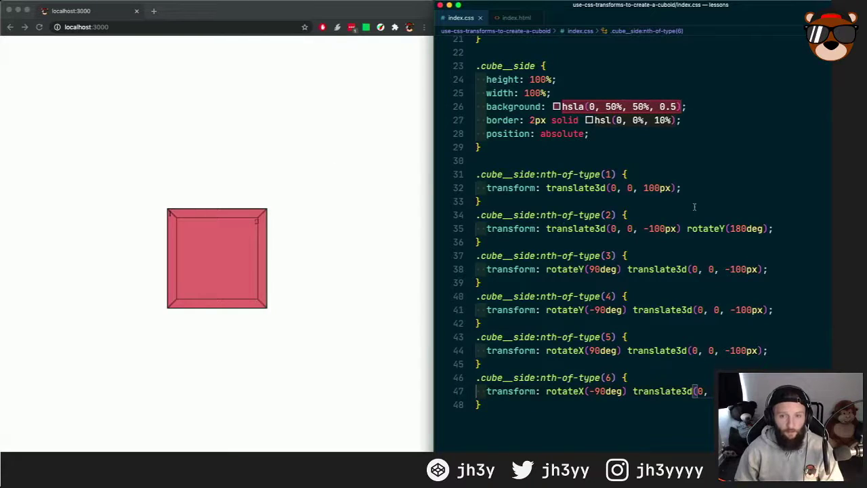
Step: Add transform: rotateX(24deg) rotateY(24deg) to the .cube rule to tilt the whole cube
scroll(up, 3)
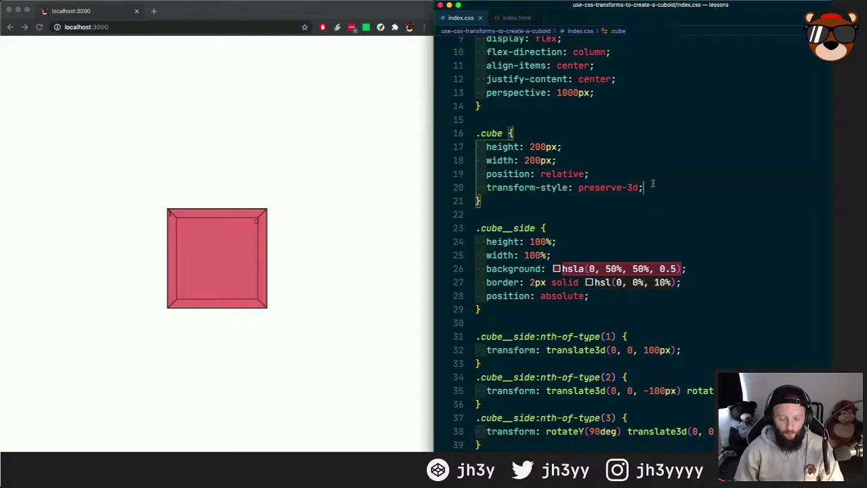
text(transform)
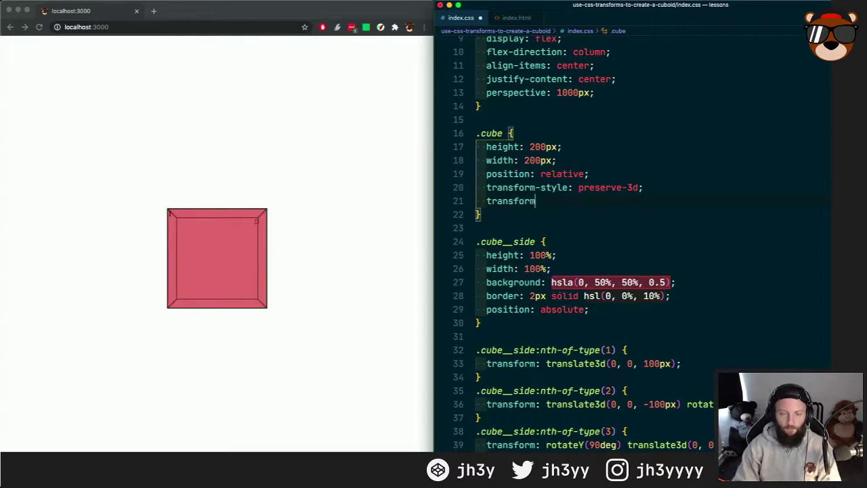
text(rotateX())
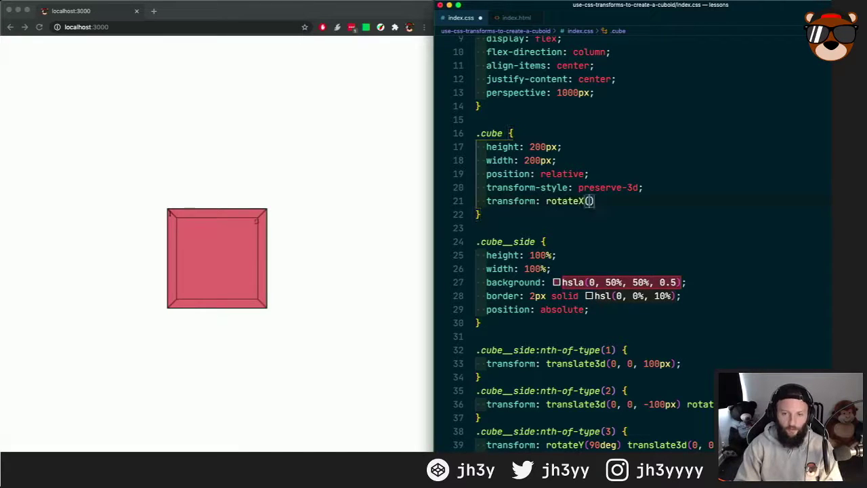
text(24deg)
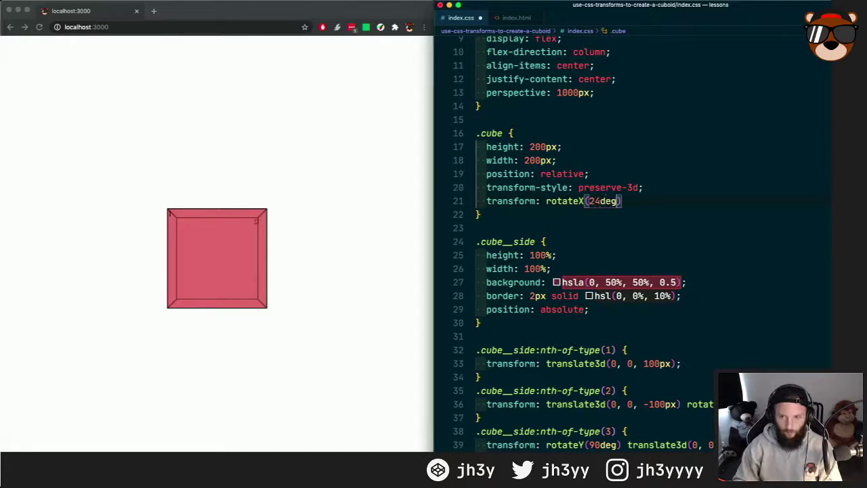
text(rotat)
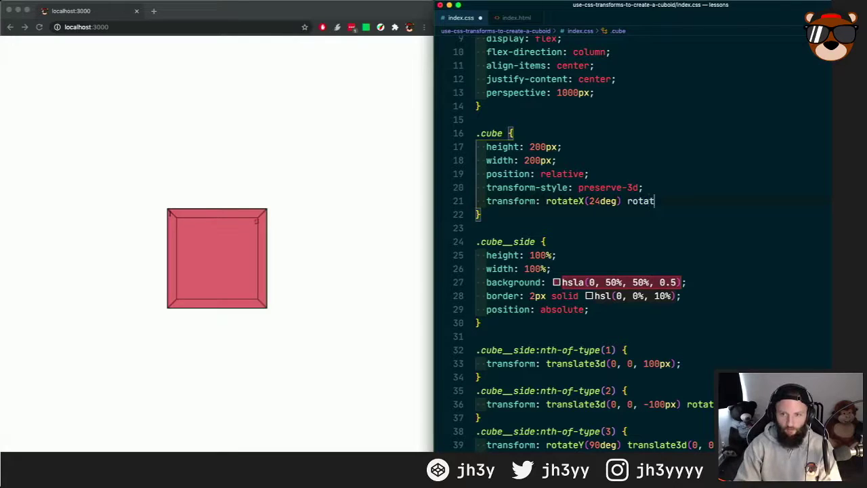
text(eY(24))
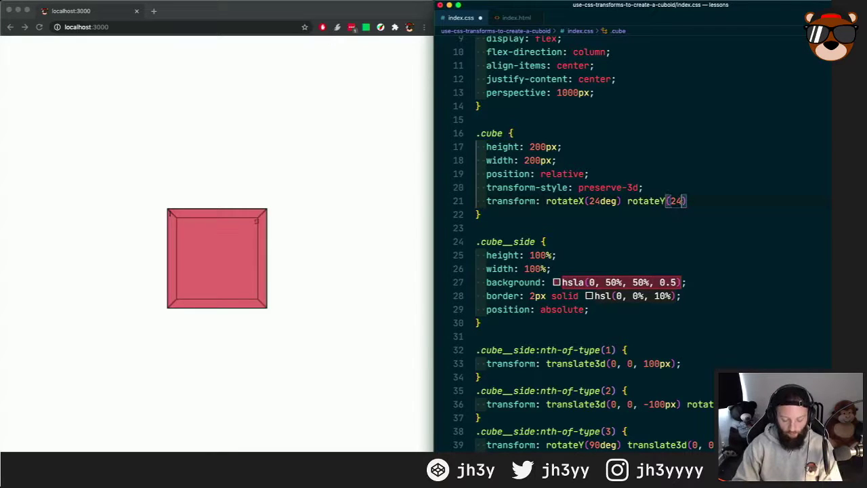
text(deg)
click(652, 92)
text(8)
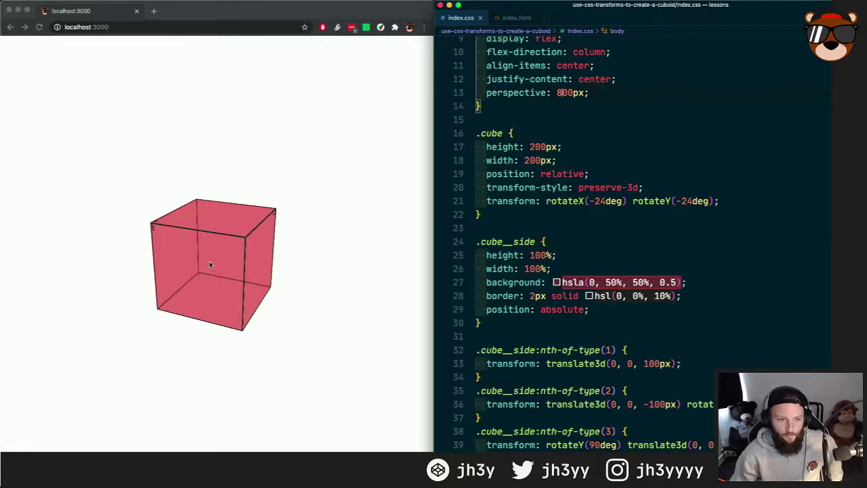
mouse_move(233, 243)
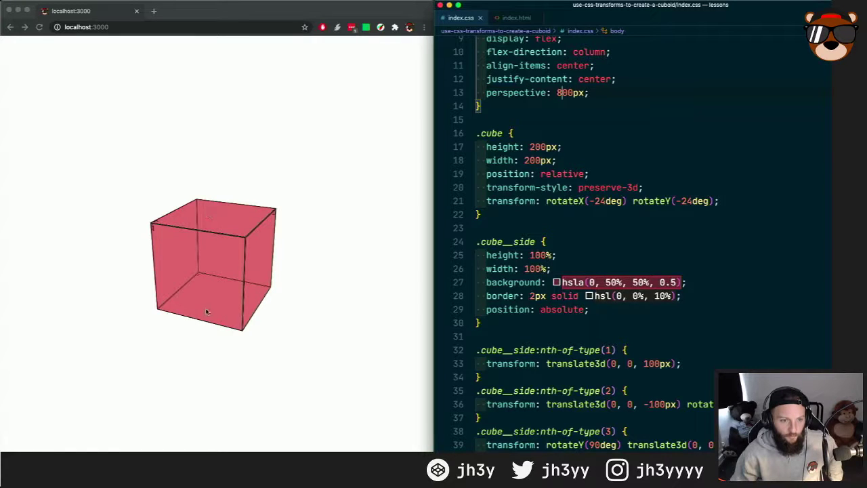
scroll(down, 3)
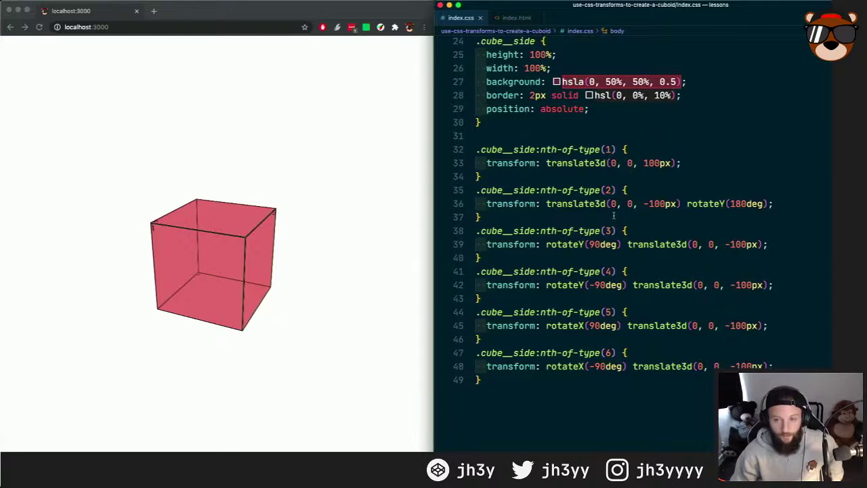
mouse_move(675, 192)
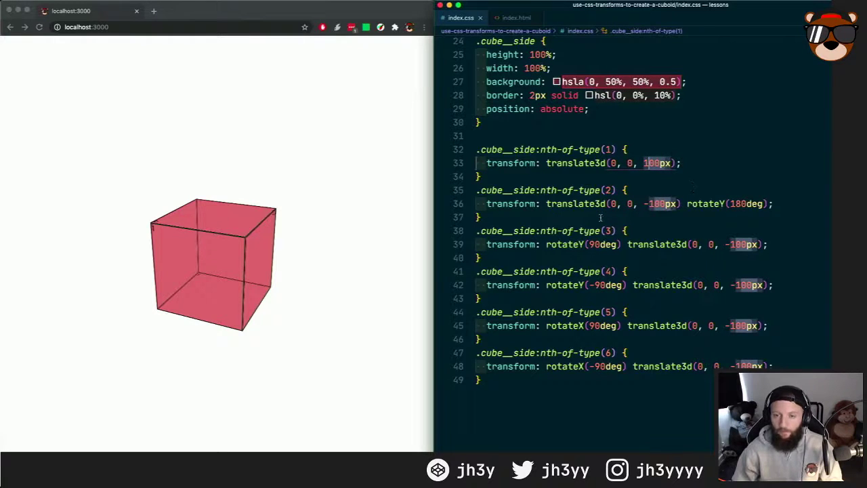
click(721, 203)
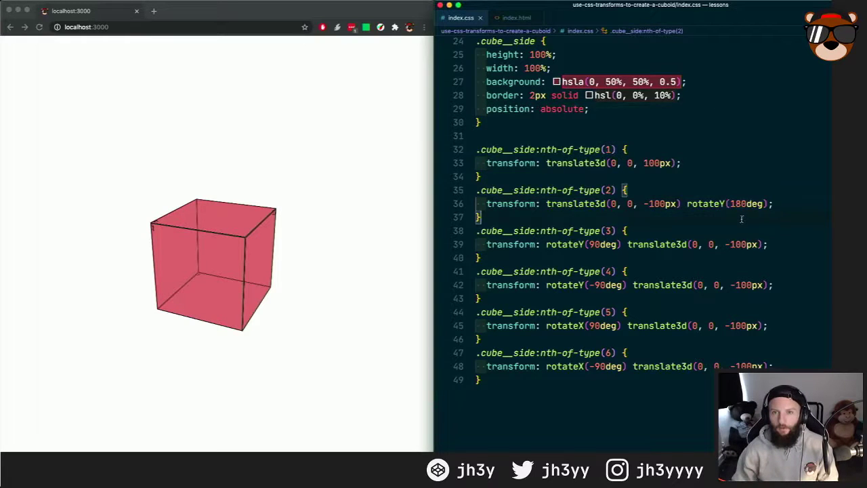
Step: Try transform-style flat, restore preserve-3d, and set the cube's rotateY to -120deg
scroll(up, 3)
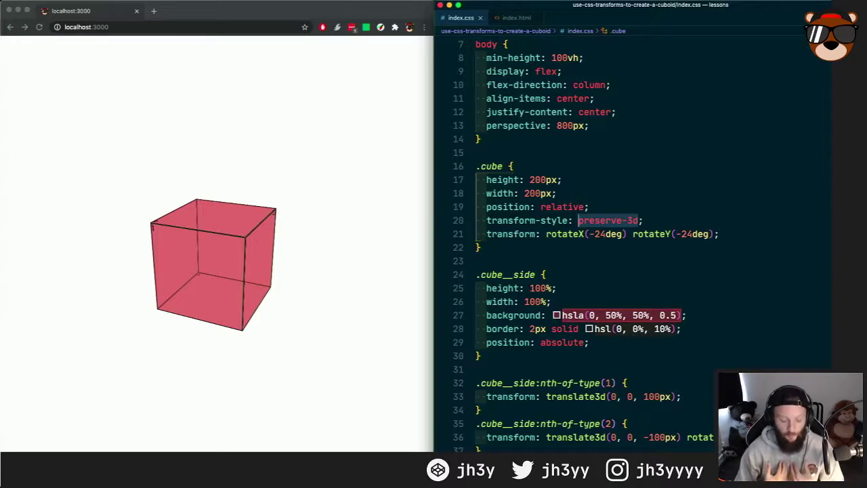
text(flat)
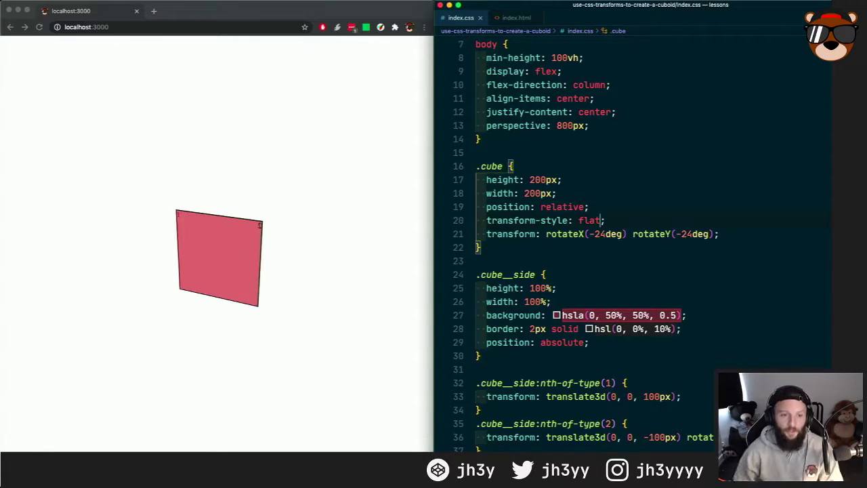
mouse_move(511, 233)
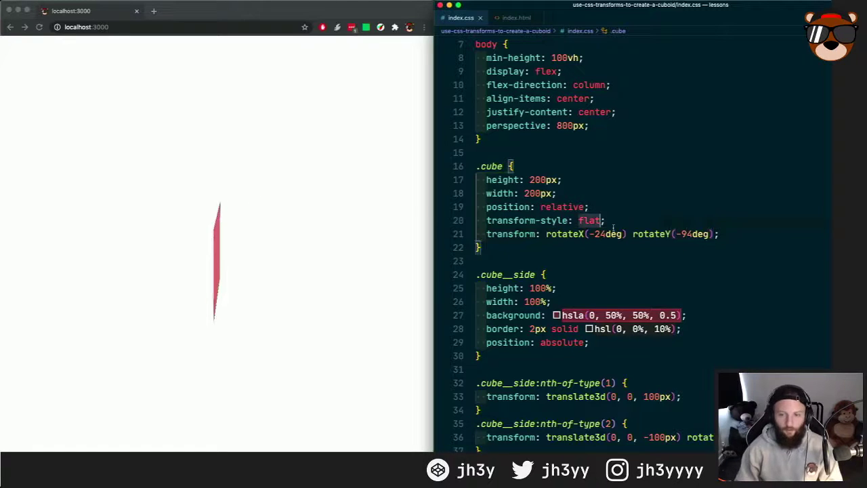
text(preserve-)
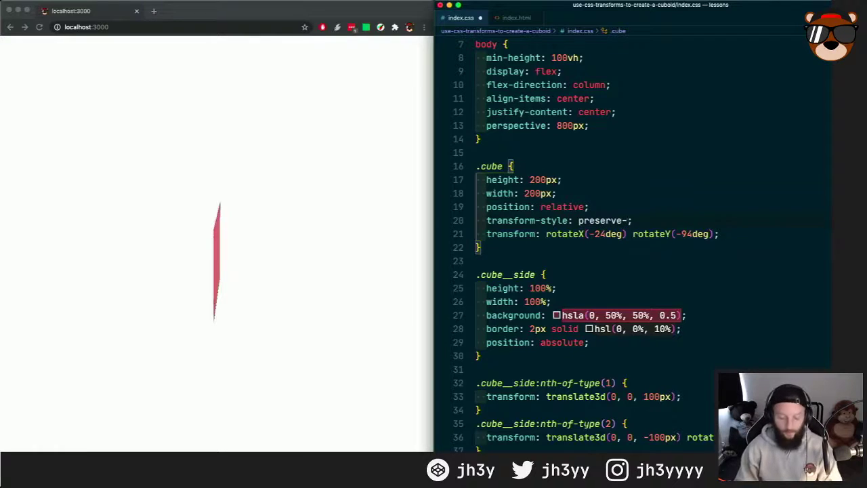
text(3d)
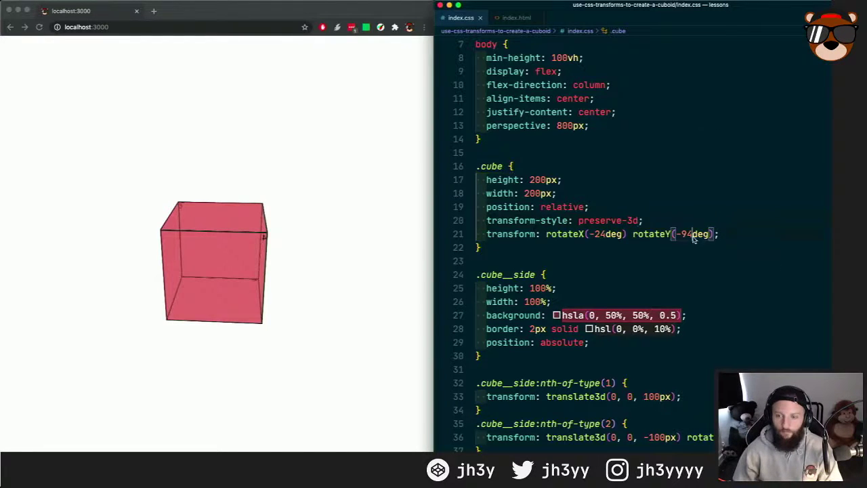
text(-120)
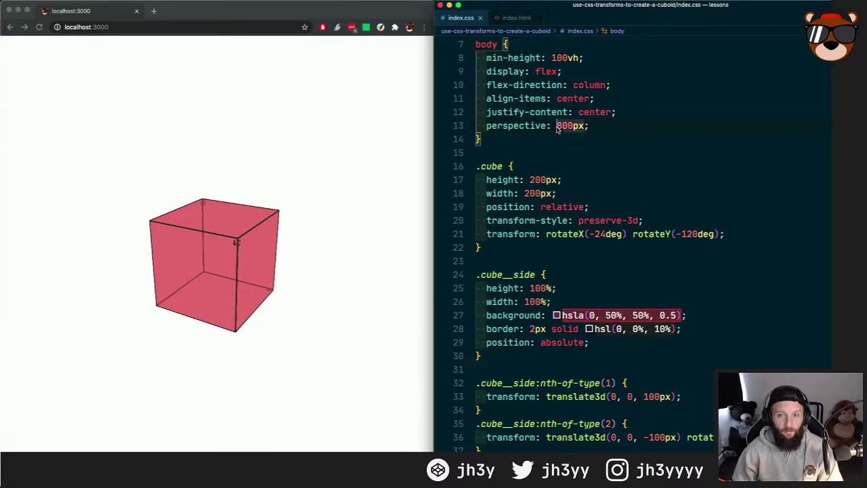
double_click(564, 125)
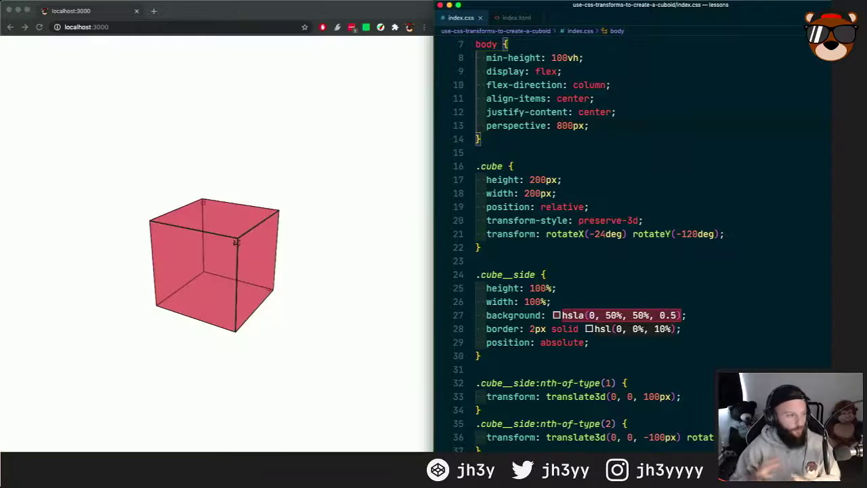
mouse_move(633, 168)
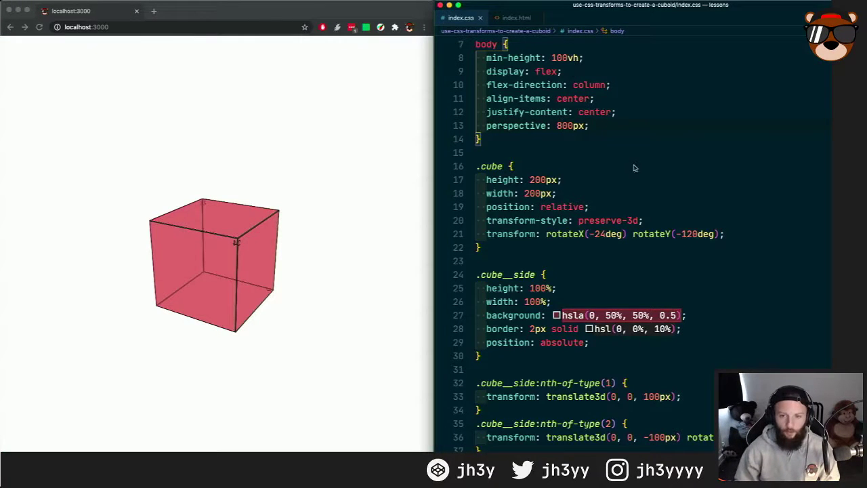
mouse_move(605, 203)
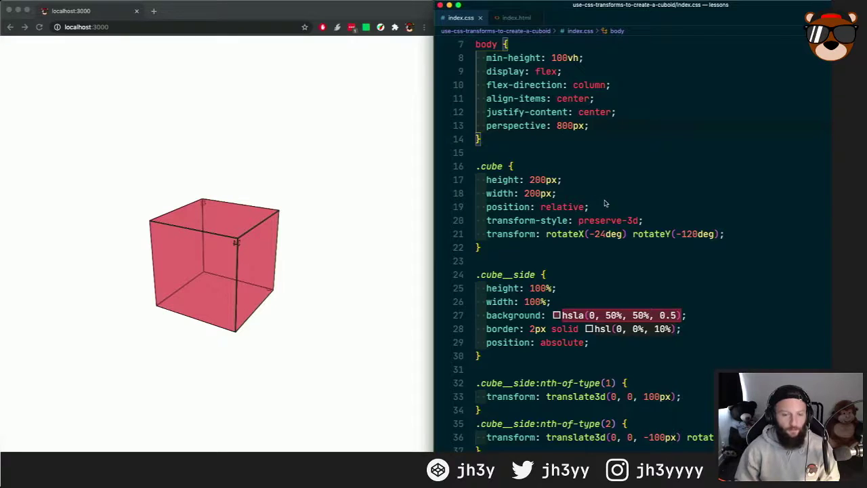